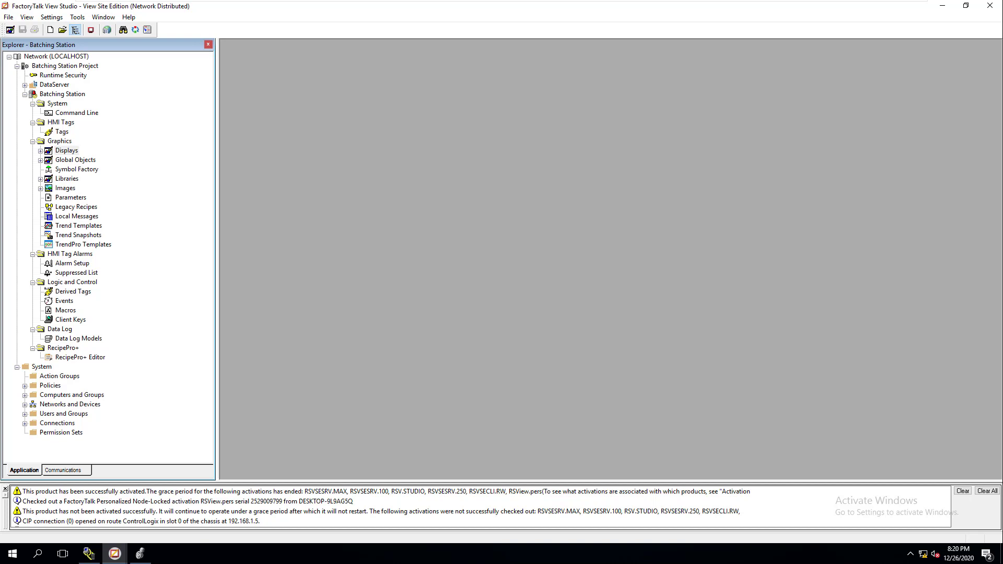
pyautogui.moveTo(299, 197)
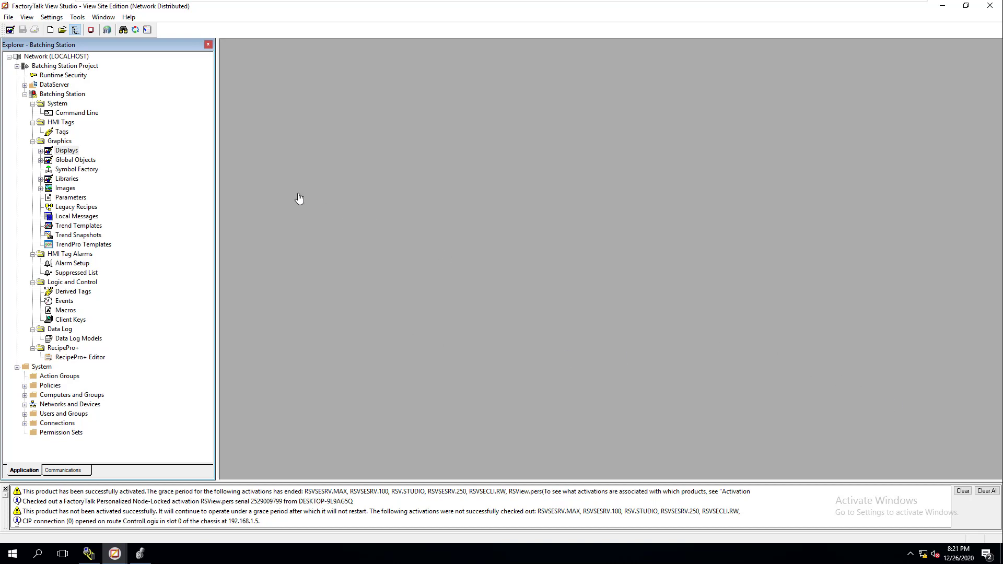
pyautogui.moveTo(59, 81)
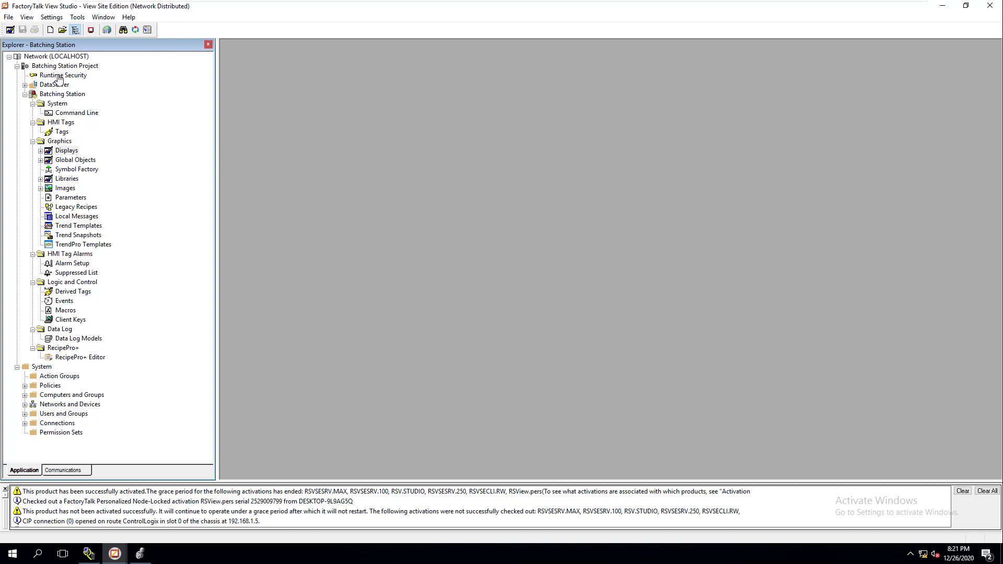
pyautogui.moveTo(27, 17)
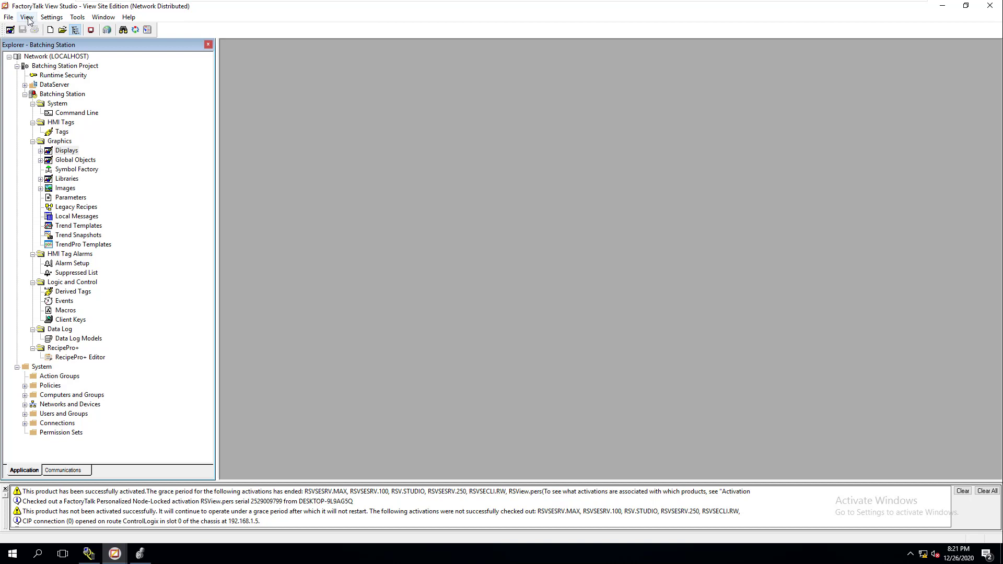
# Enable the Graphics and Objects toolbars from the View > Toolbars menu
pyautogui.click(26, 17)
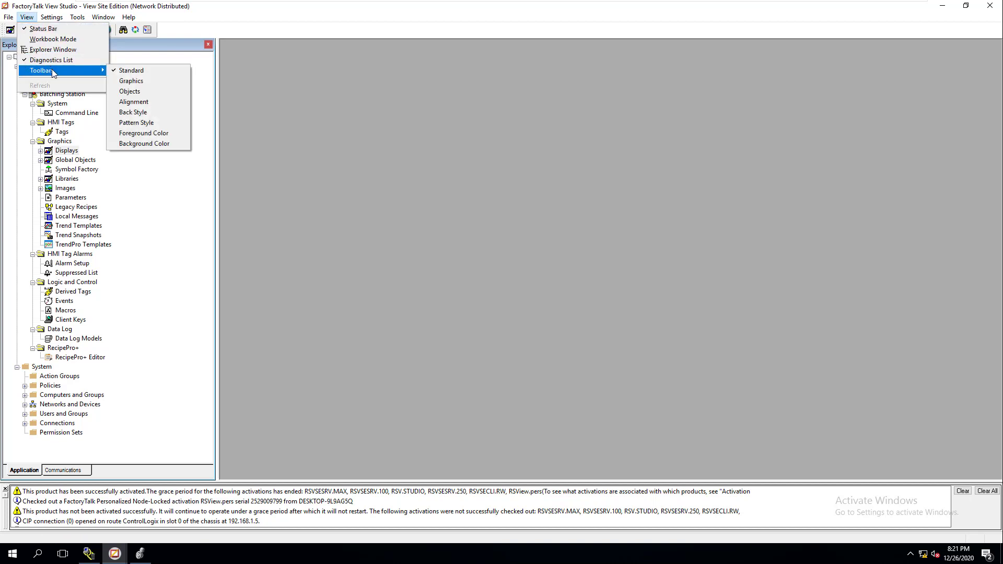
pyautogui.moveTo(131, 70)
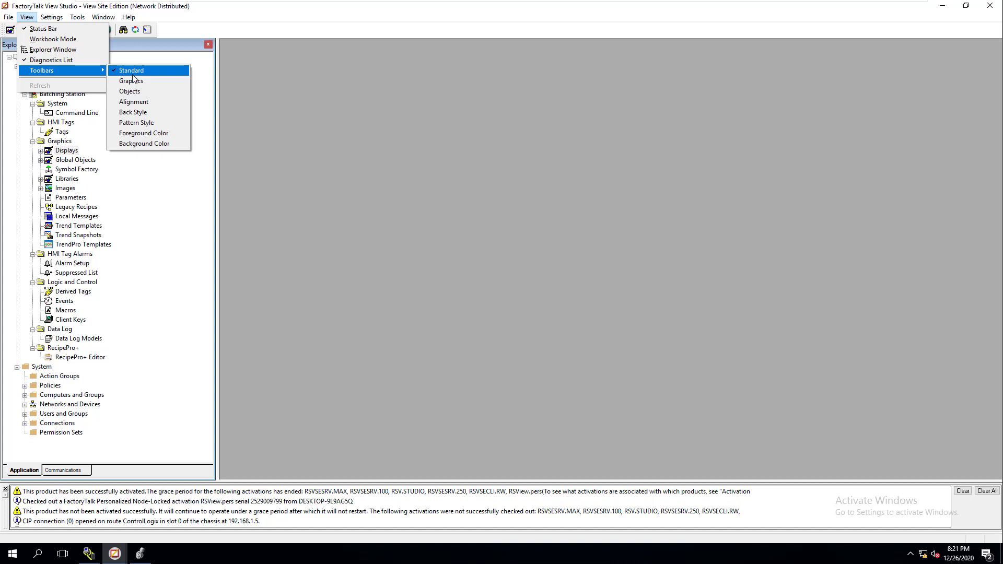
pyautogui.moveTo(130, 80)
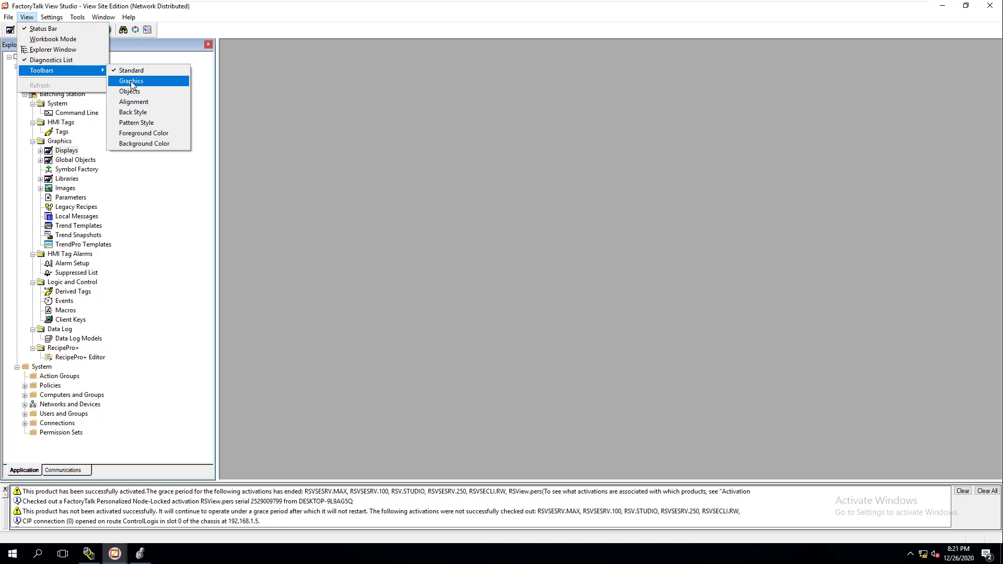
pyautogui.click(131, 81)
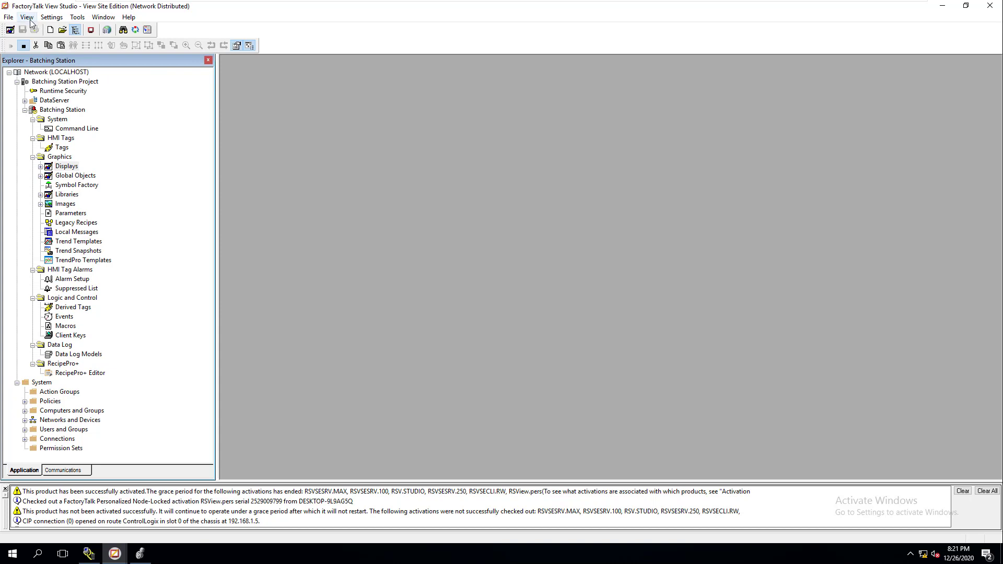
pyautogui.click(26, 18)
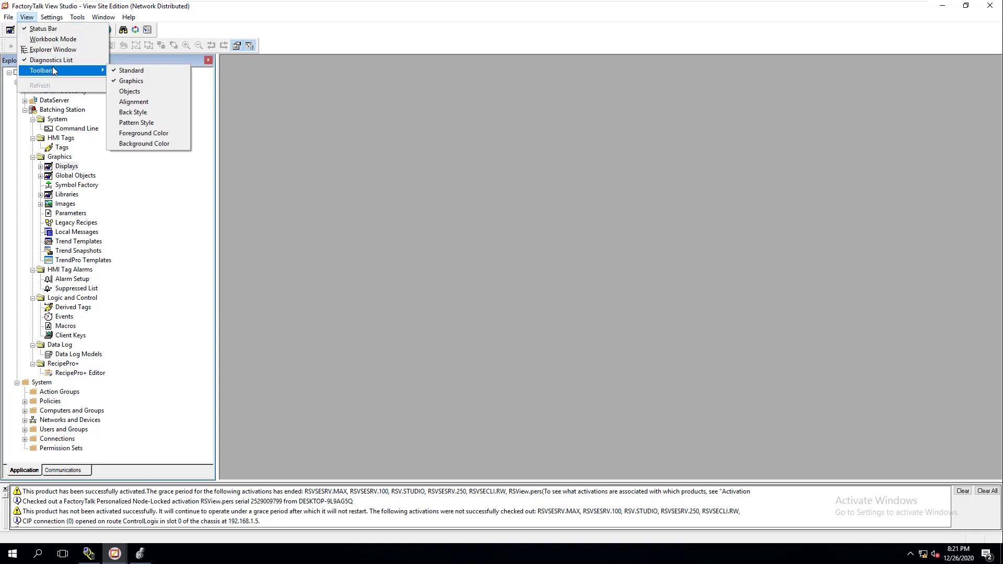
pyautogui.click(131, 91)
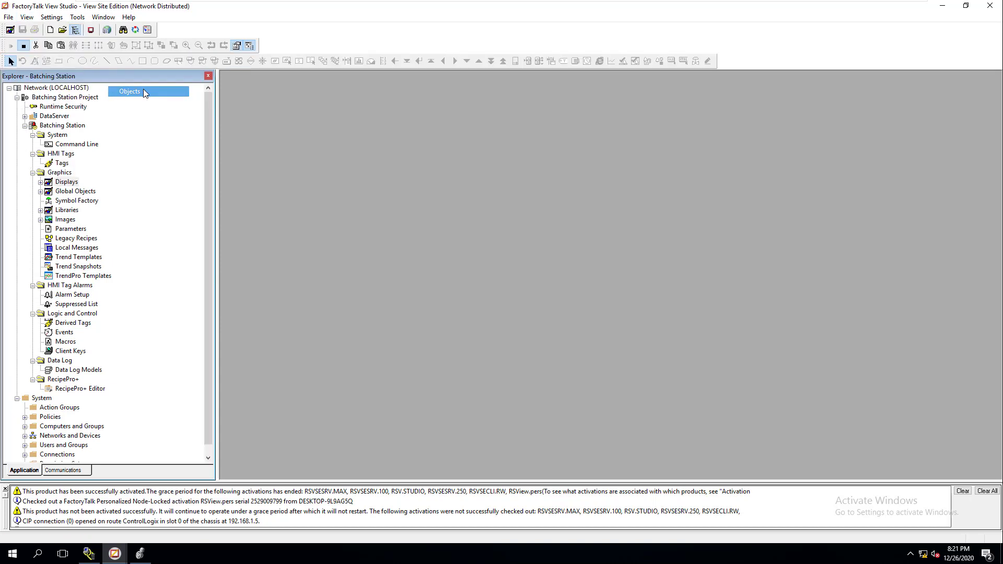
pyautogui.moveTo(37, 29)
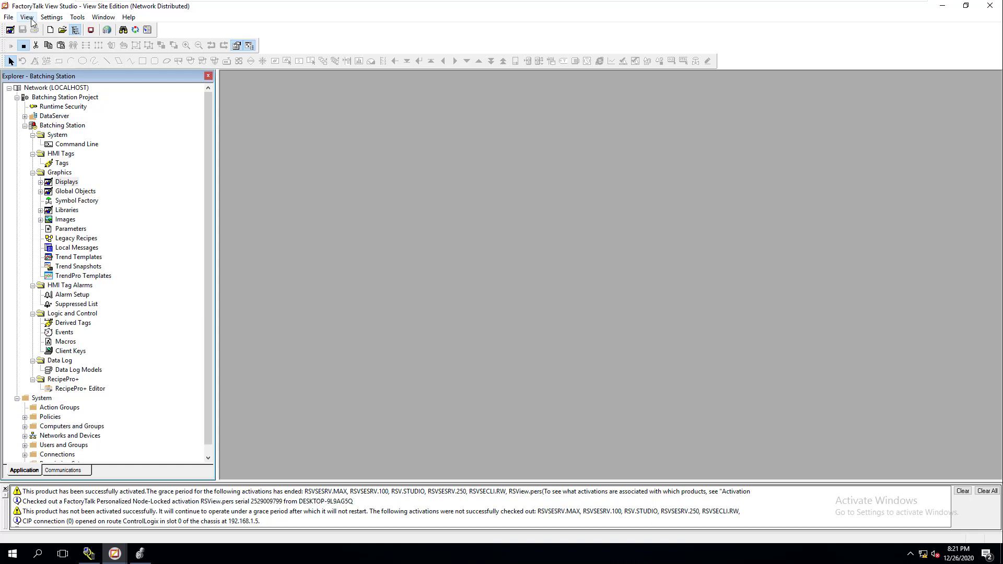
# Enable the Alignment toolbar from View > Toolbars
pyautogui.click(26, 18)
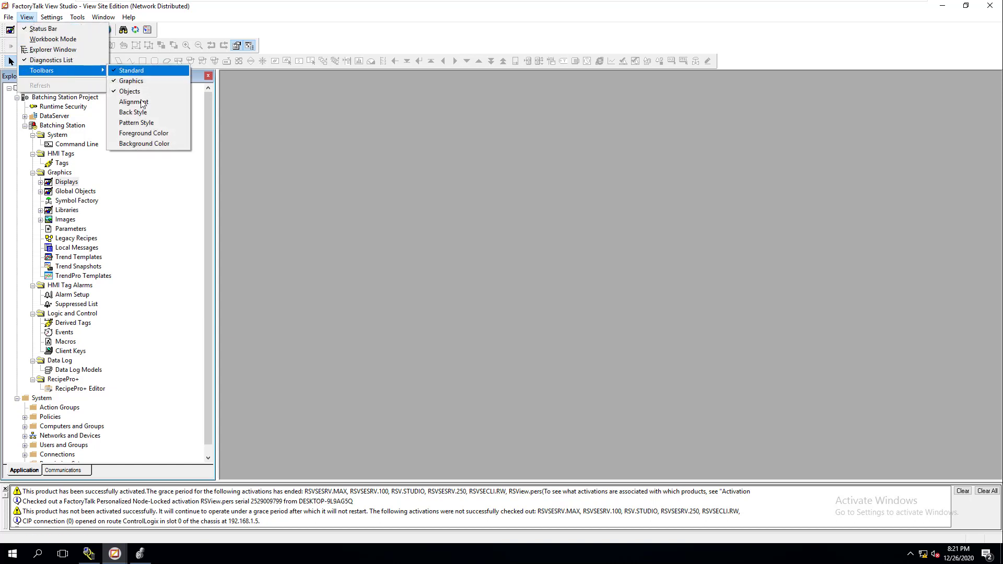
pyautogui.moveTo(133, 102)
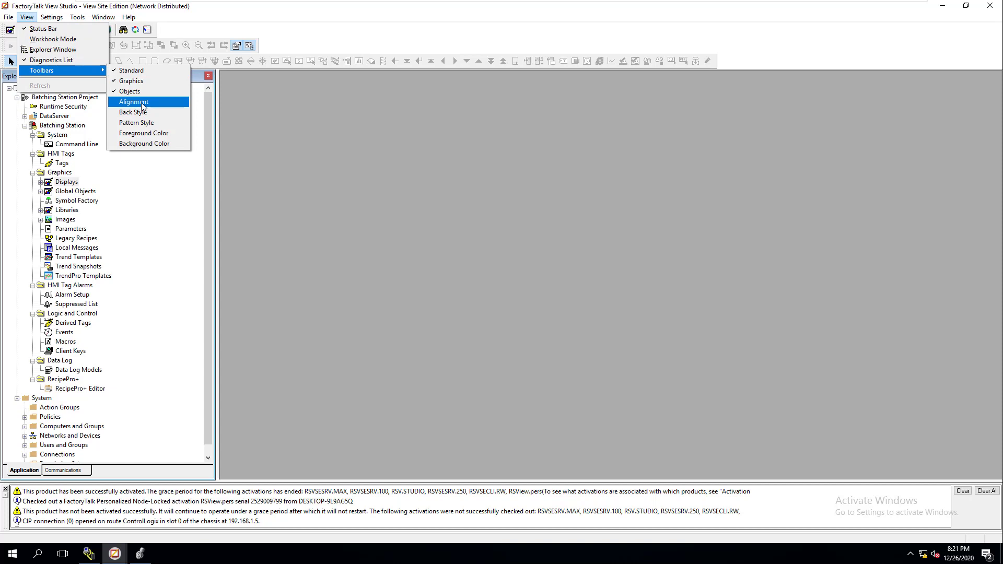
pyautogui.click(133, 102)
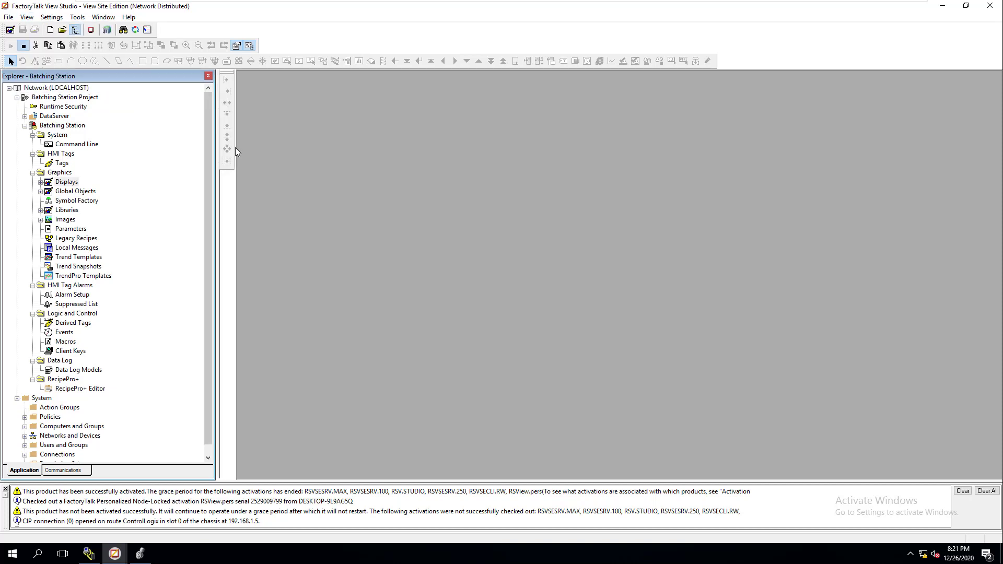
pyautogui.moveTo(237, 168)
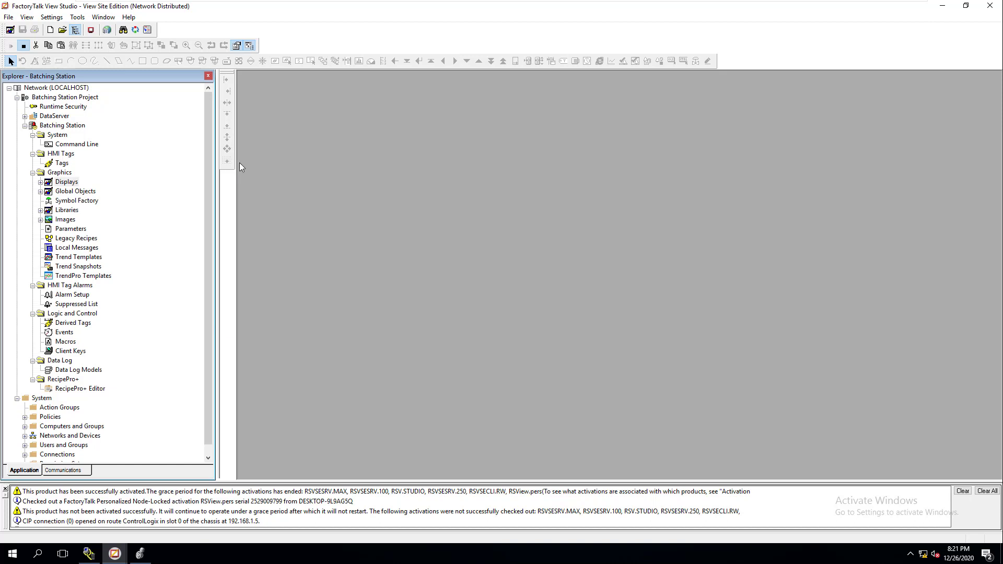
pyautogui.moveTo(361, 214)
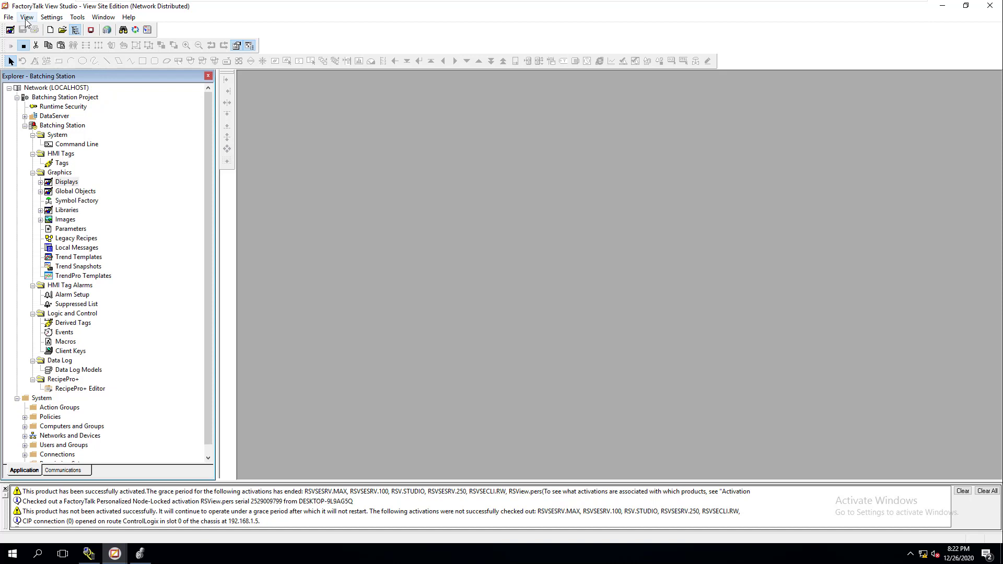
# Toggle the Back Style toolbar on and off, leaving the toolbar list open
pyautogui.click(26, 17)
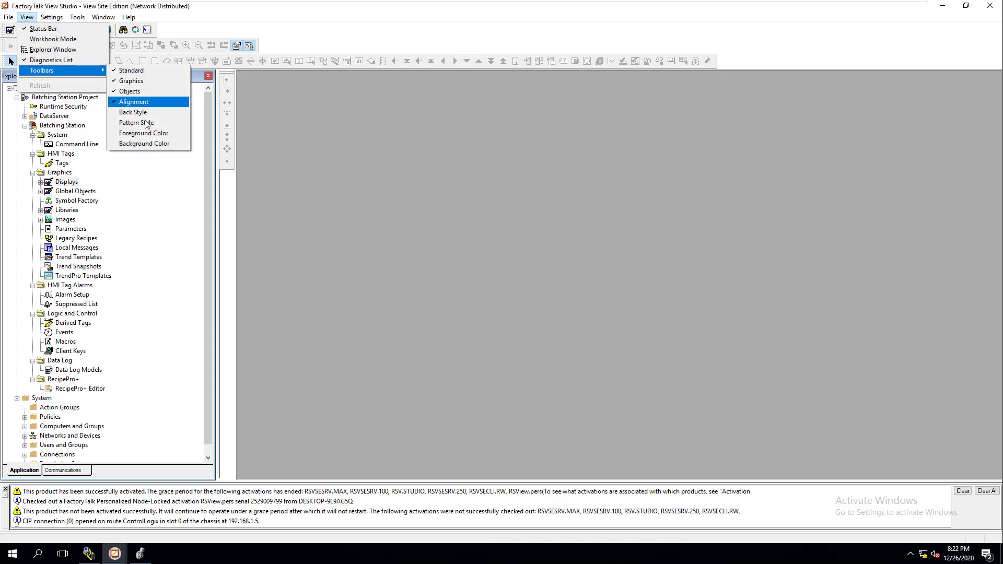
pyautogui.moveTo(133, 112)
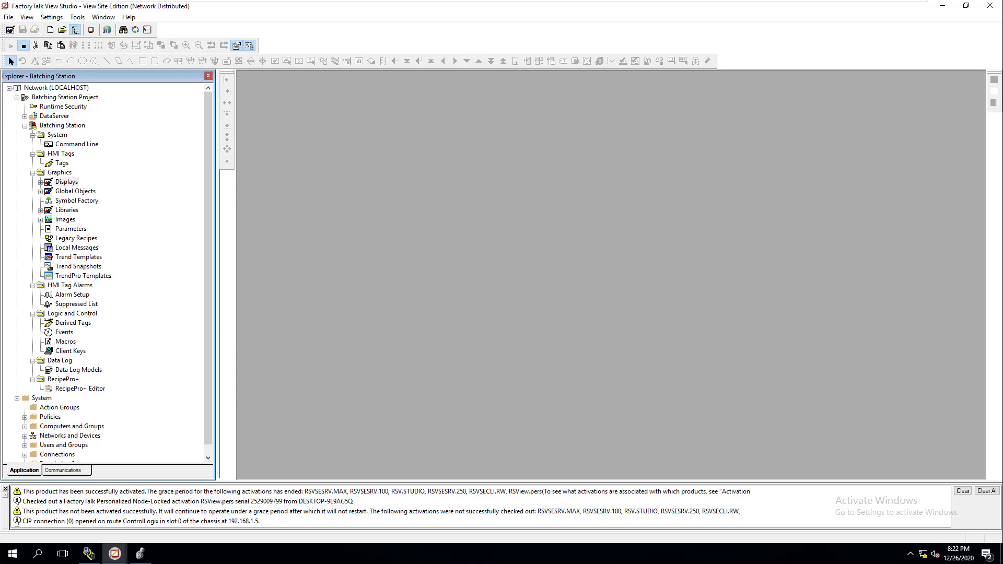
pyautogui.click(26, 18)
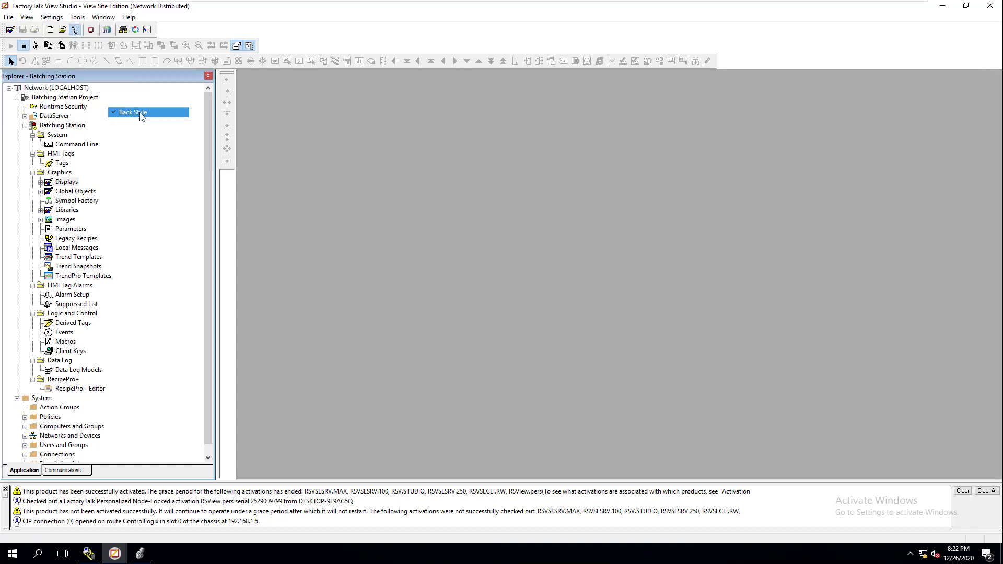
pyautogui.click(26, 17)
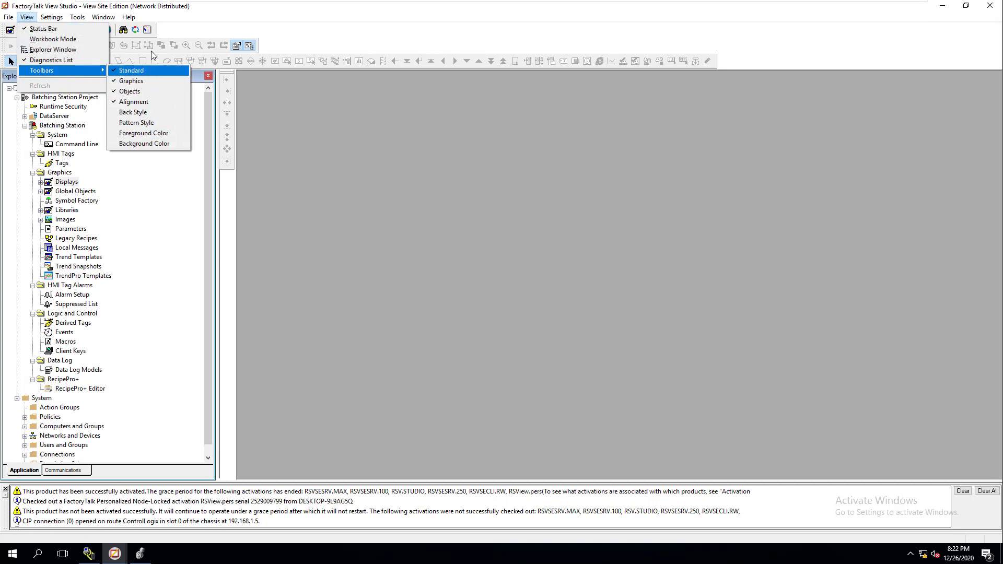
pyautogui.moveTo(53, 50)
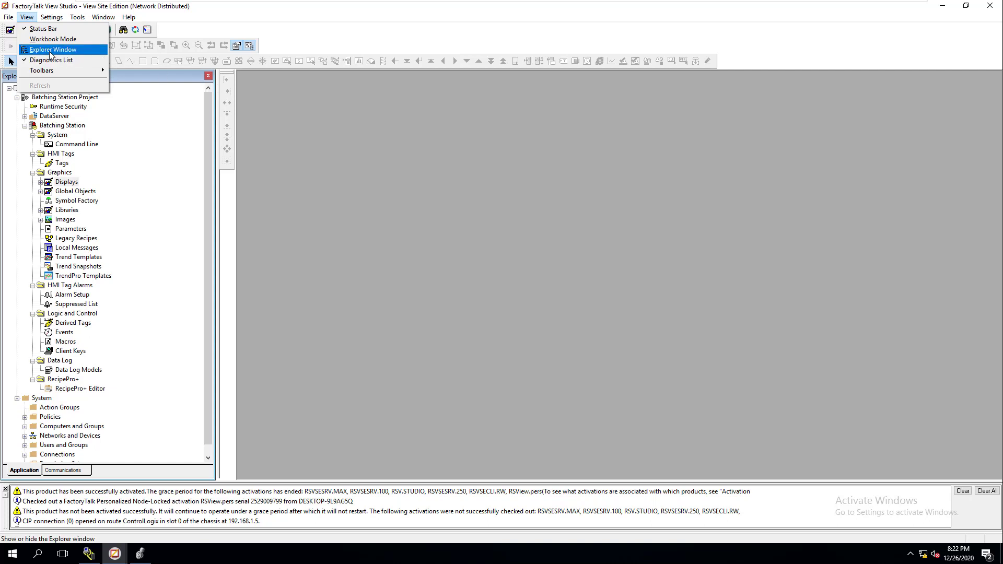
pyautogui.click(54, 49)
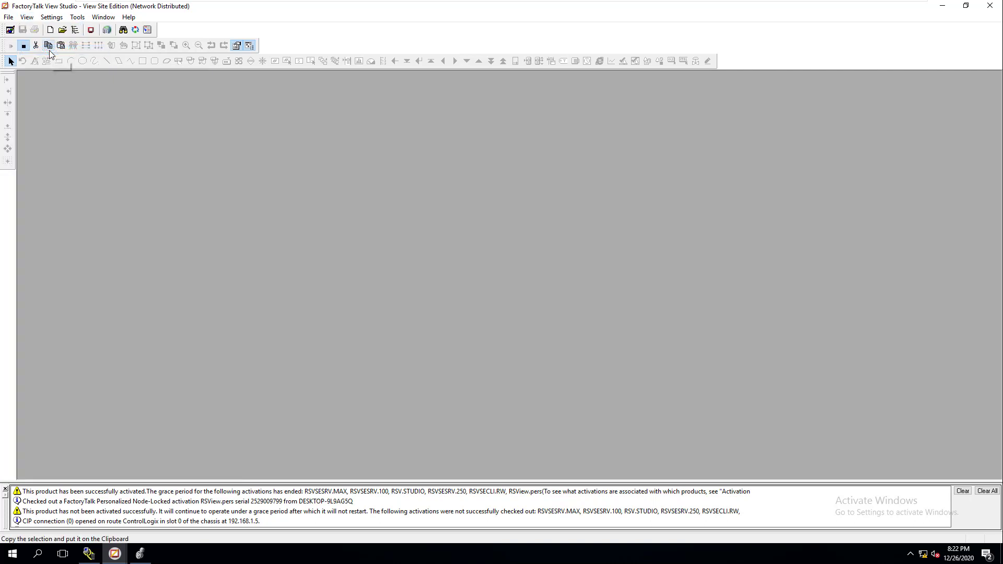
pyautogui.click(27, 17)
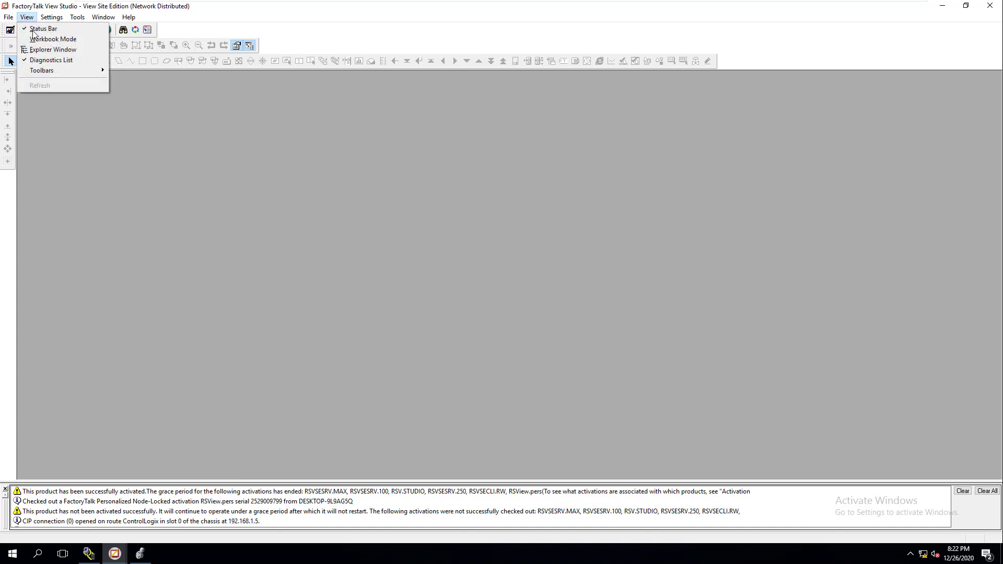
pyautogui.click(53, 49)
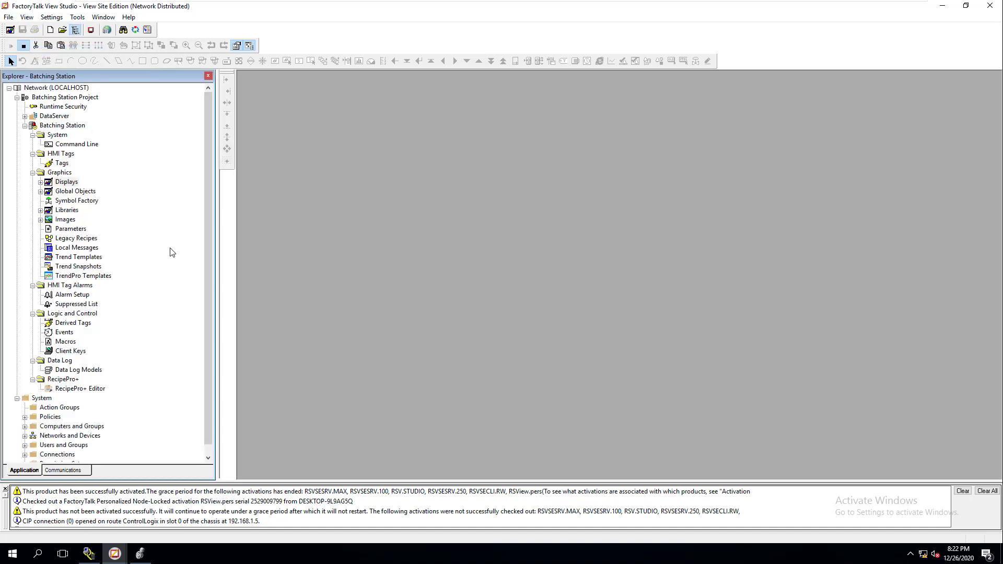
pyautogui.moveTo(140, 315)
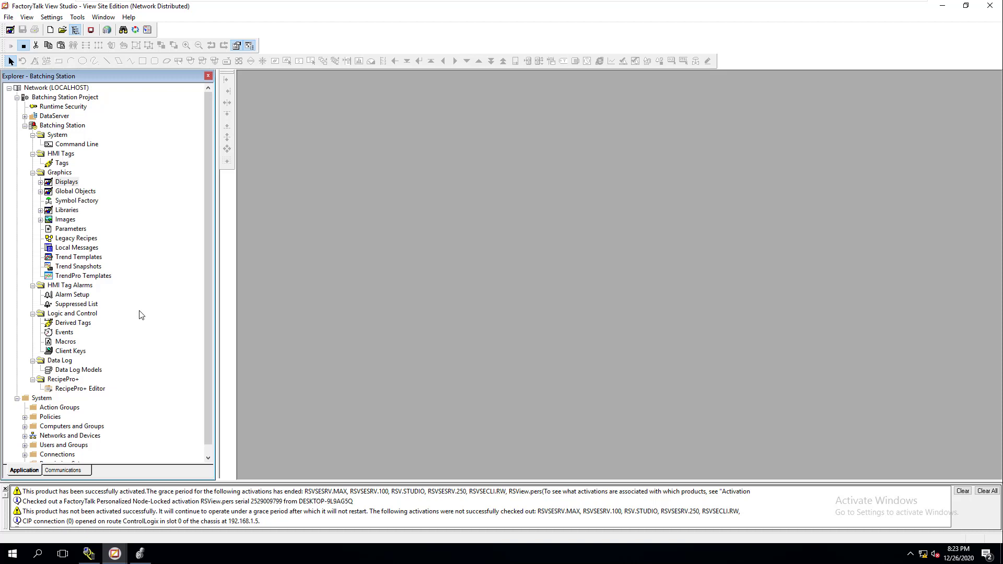
pyautogui.moveTo(26, 475)
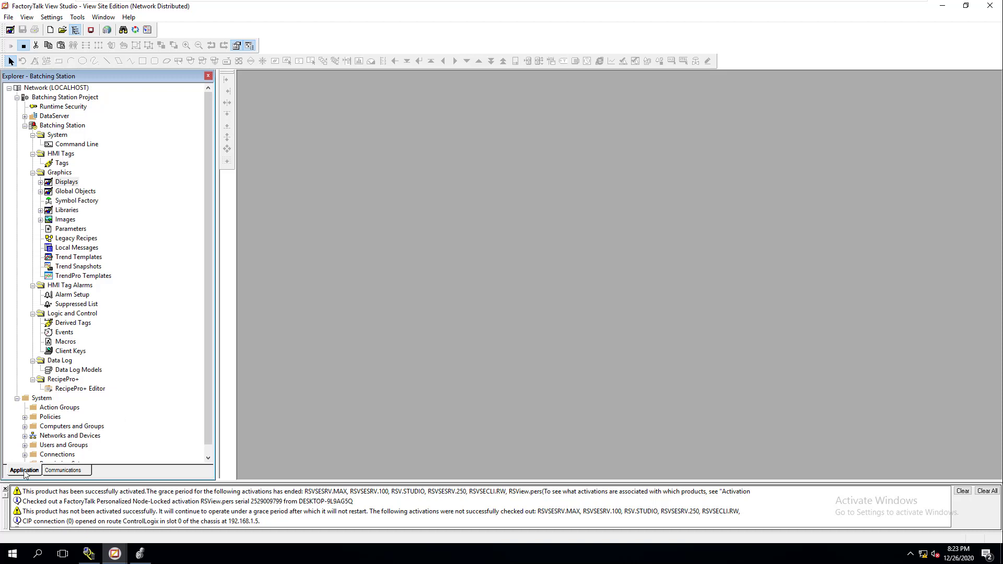
pyautogui.moveTo(21, 96)
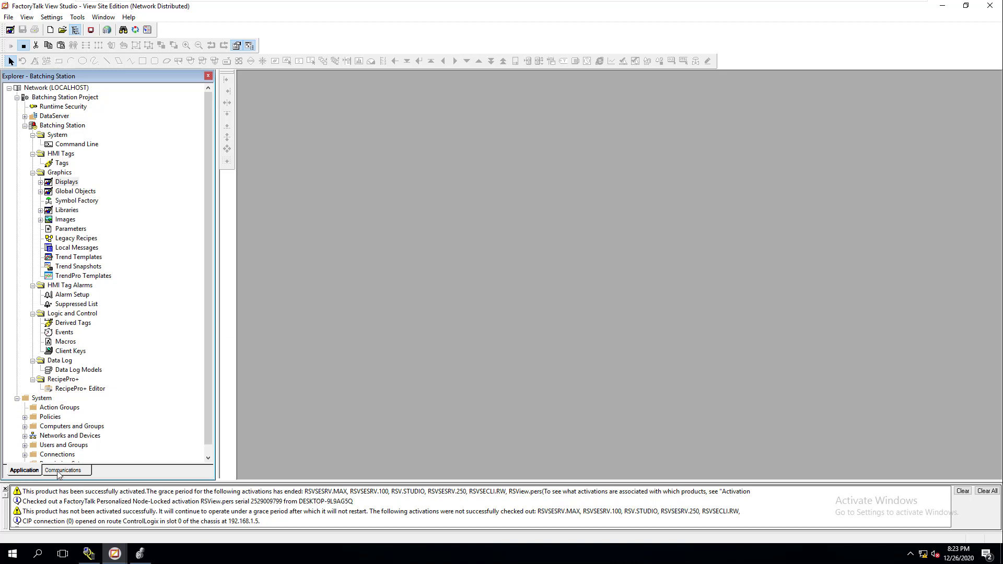
# Show the Application tree and expand DataServer to reveal FactoryTalk Linx
pyautogui.click(62, 470)
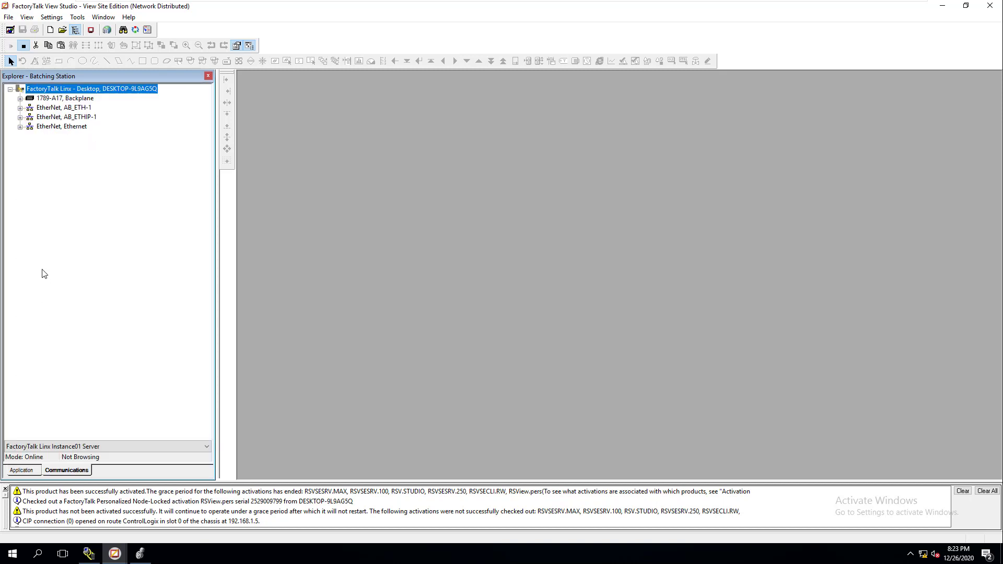
pyautogui.moveTo(40, 445)
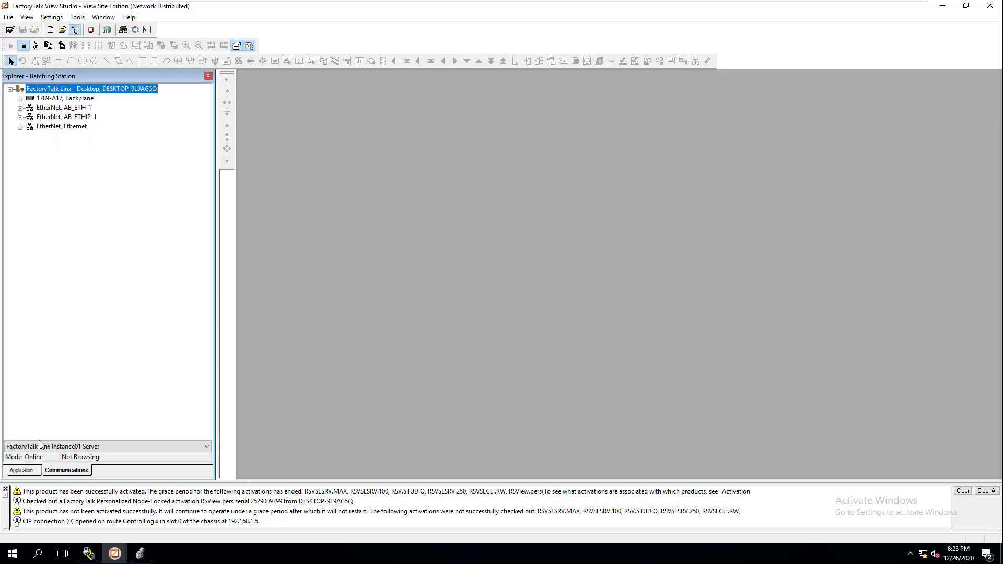
pyautogui.click(22, 470)
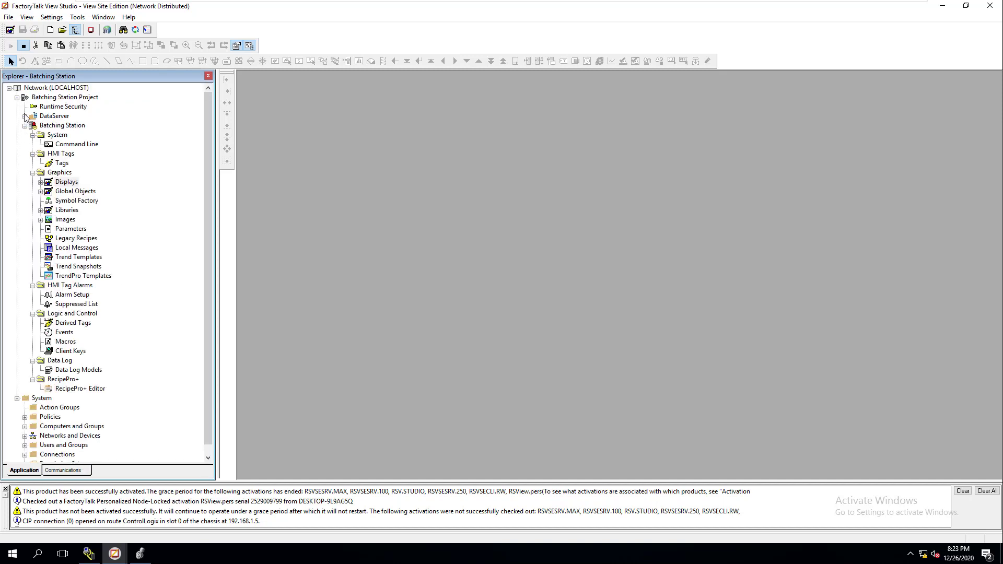
pyautogui.click(33, 116)
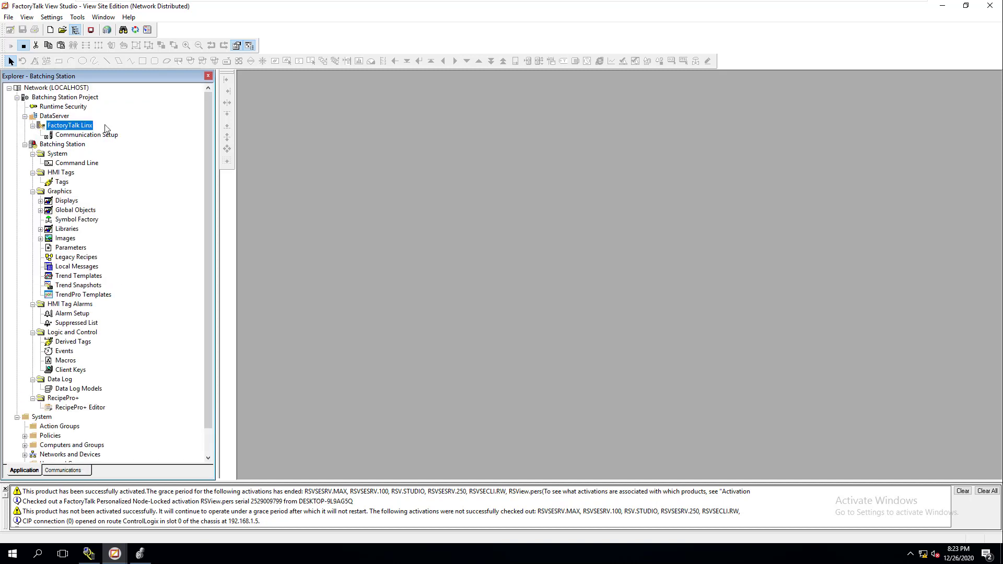
pyautogui.moveTo(90, 147)
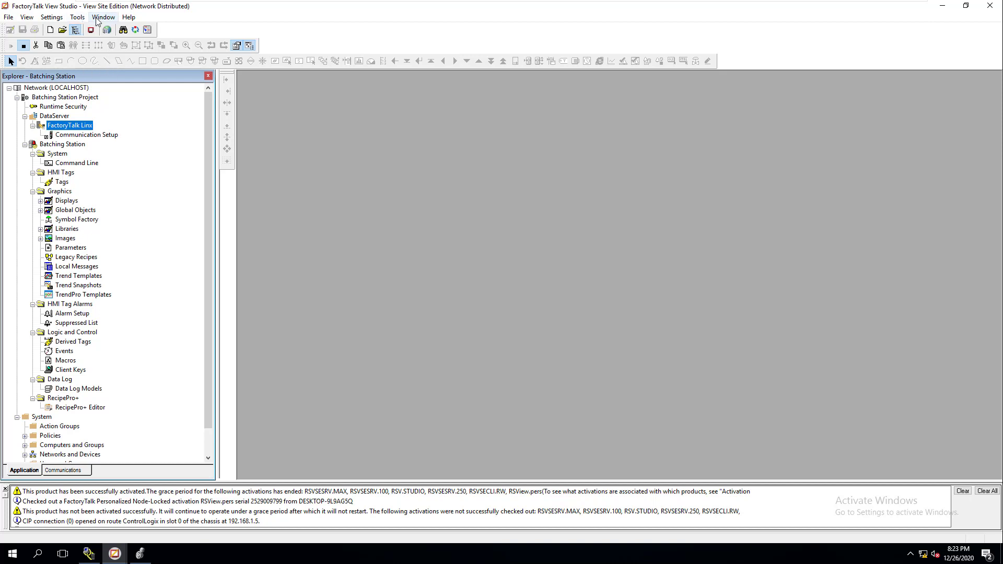
pyautogui.click(77, 17)
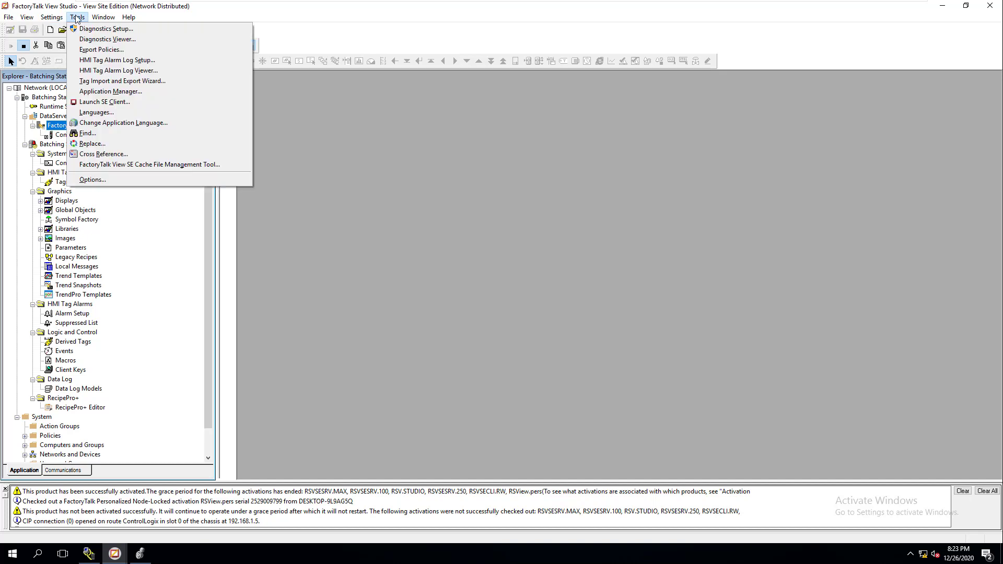
pyautogui.moveTo(102, 154)
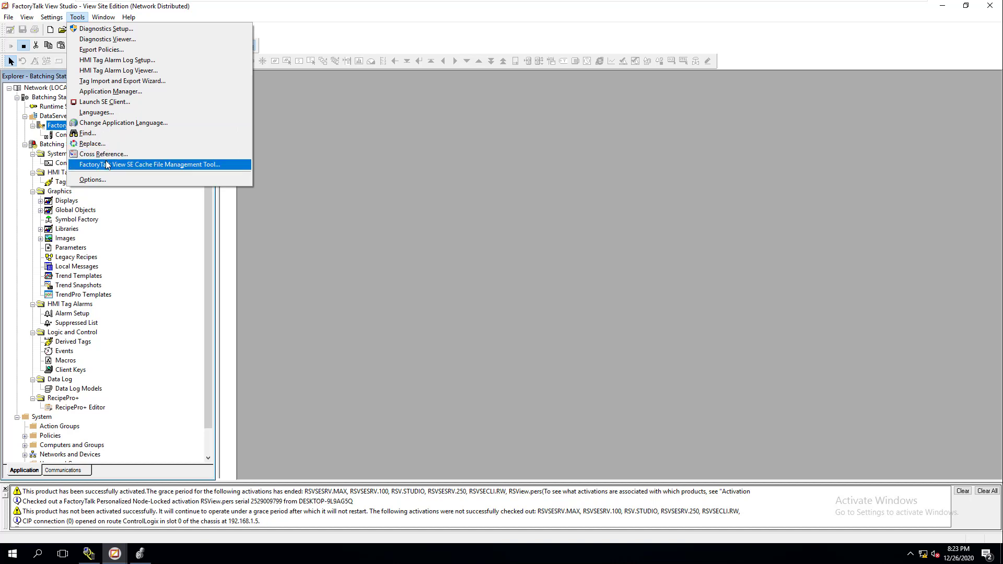
pyautogui.moveTo(114, 167)
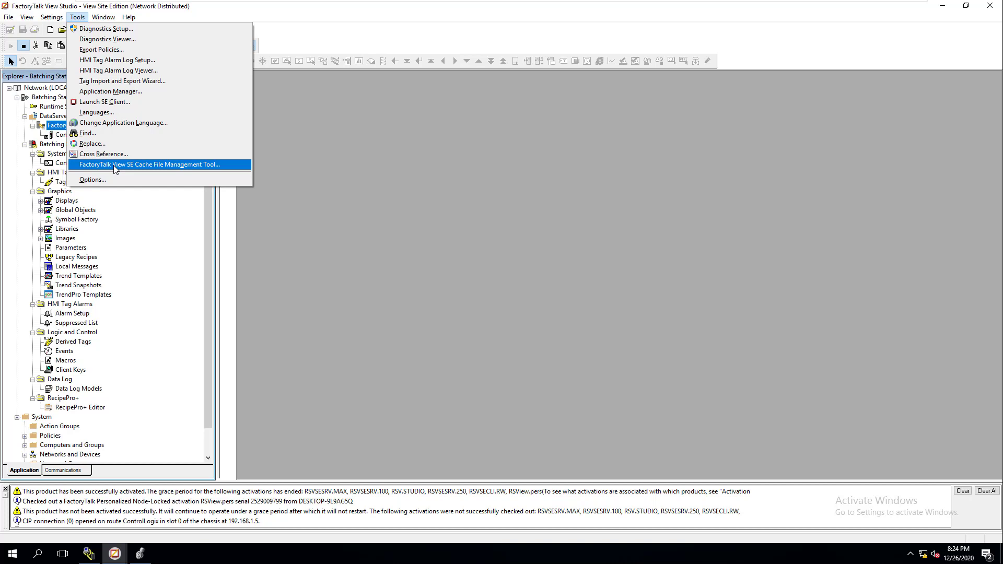
pyautogui.moveTo(115, 160)
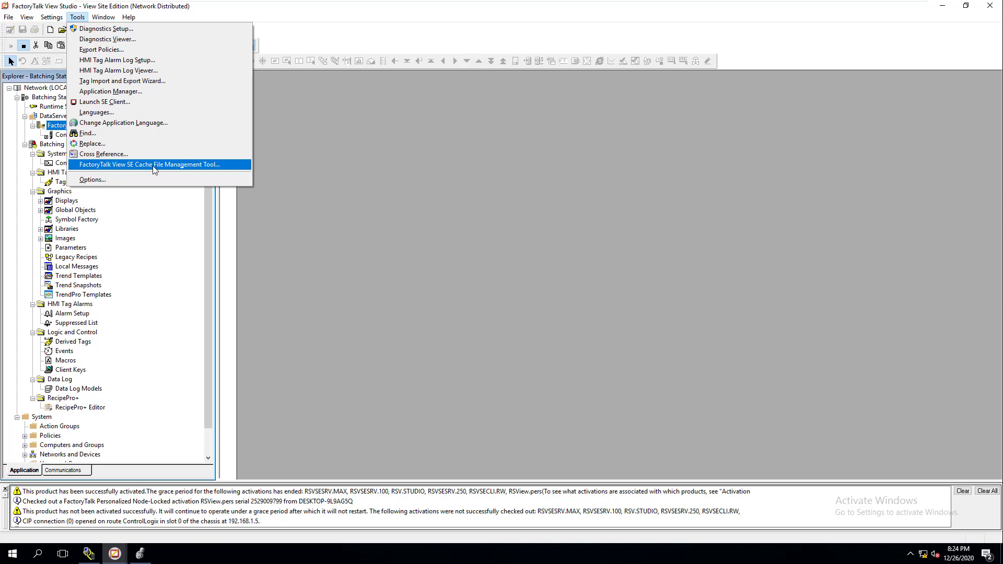
pyautogui.moveTo(103, 154)
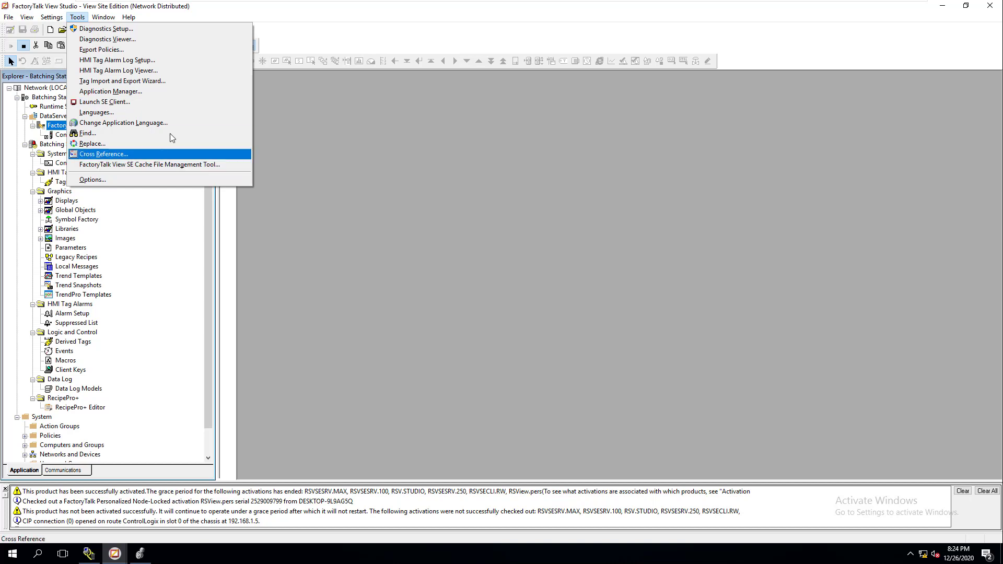
pyautogui.moveTo(150, 164)
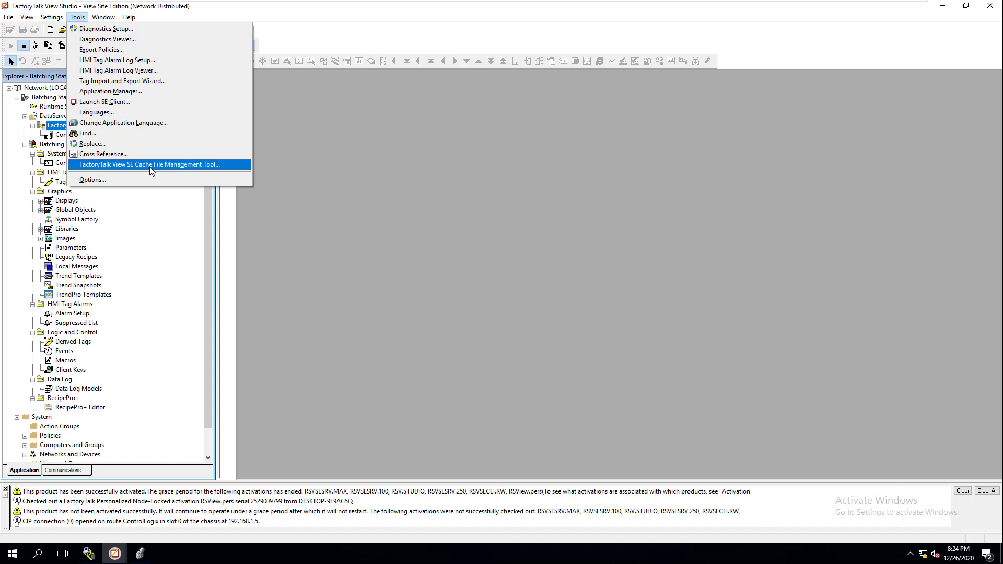
pyautogui.moveTo(118, 91)
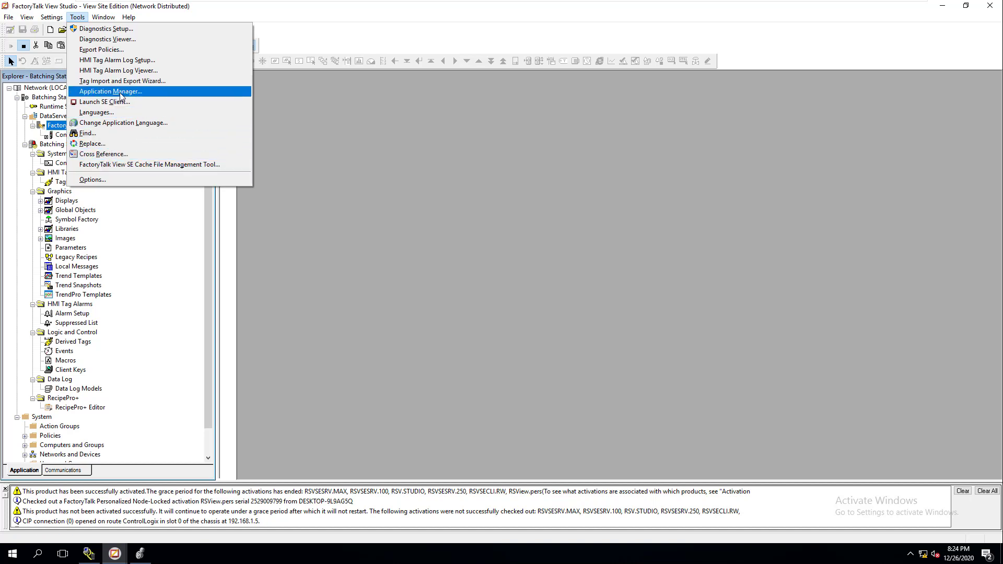
pyautogui.moveTo(103, 102)
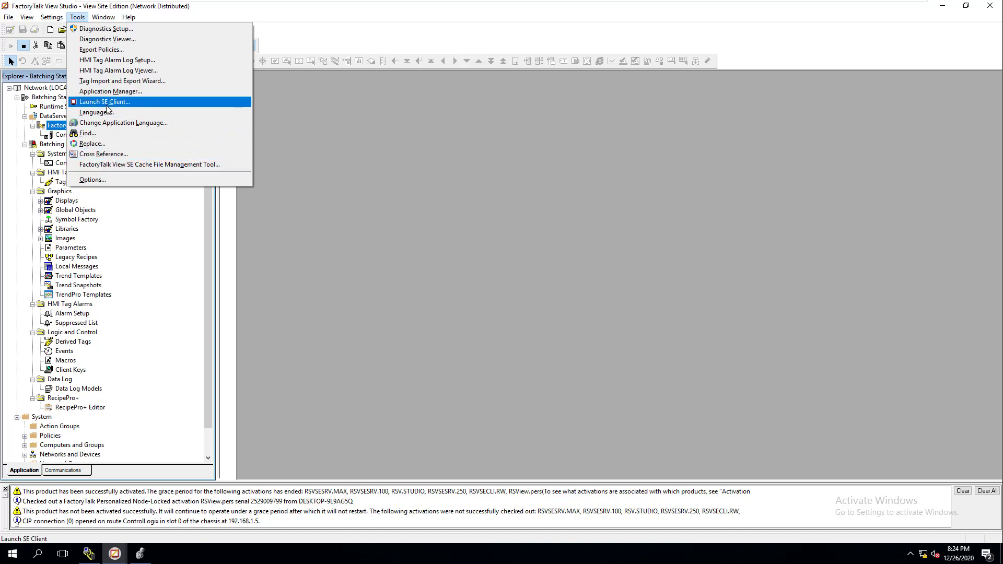
pyautogui.moveTo(108, 114)
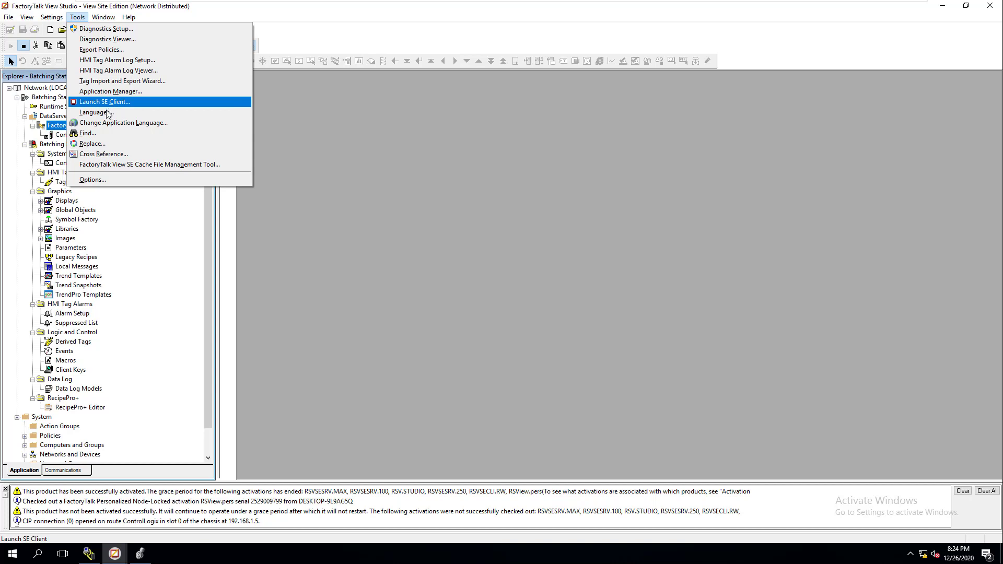
pyautogui.moveTo(118, 59)
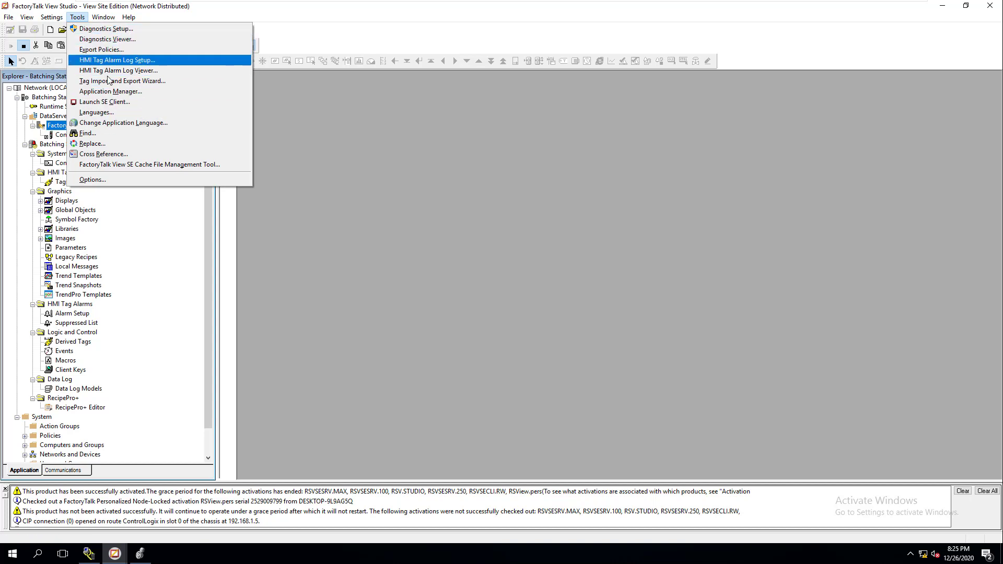
pyautogui.moveTo(121, 122)
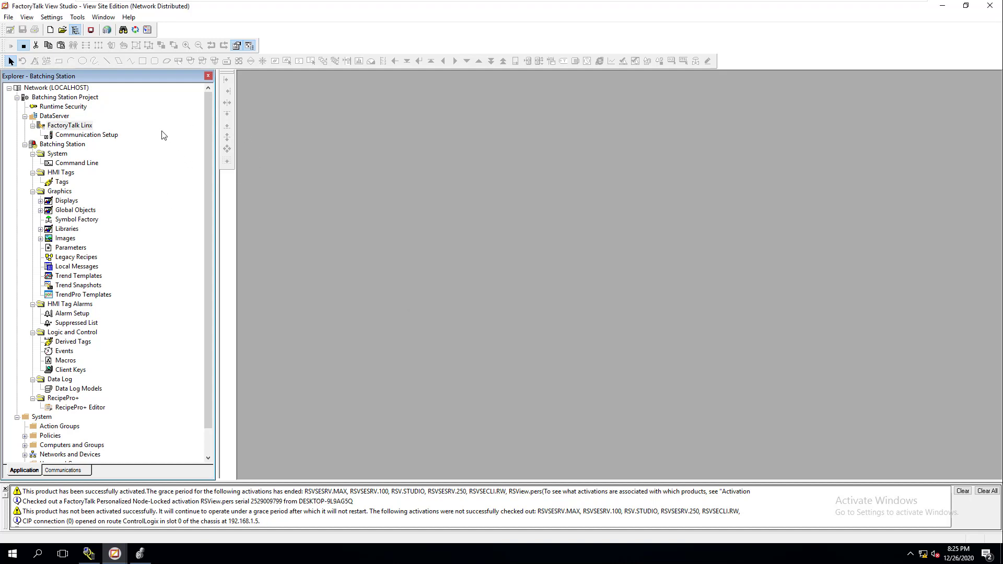
pyautogui.moveTo(147, 29)
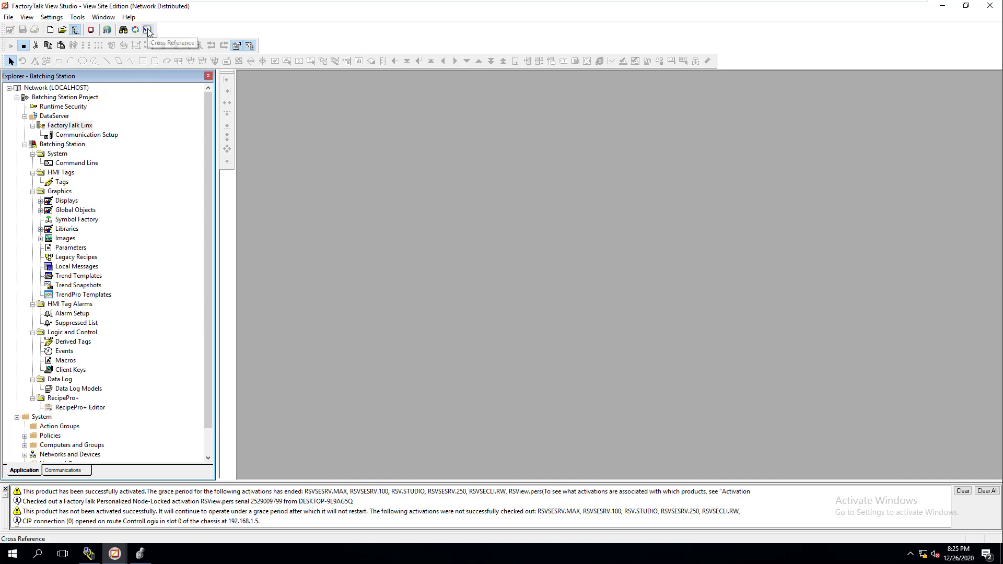
pyautogui.moveTo(135, 29)
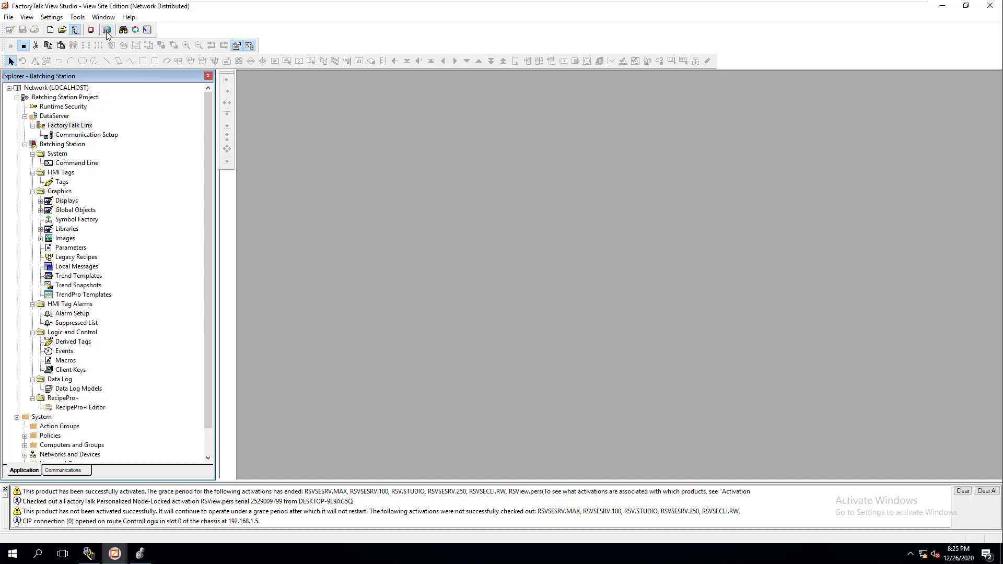
# Open the Tools menu
pyautogui.click(77, 16)
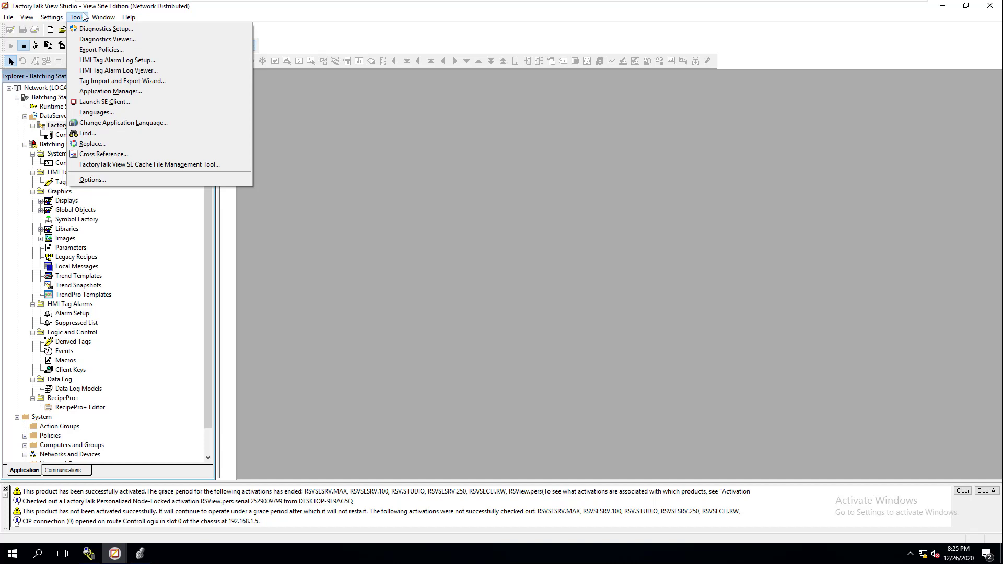
pyautogui.click(51, 17)
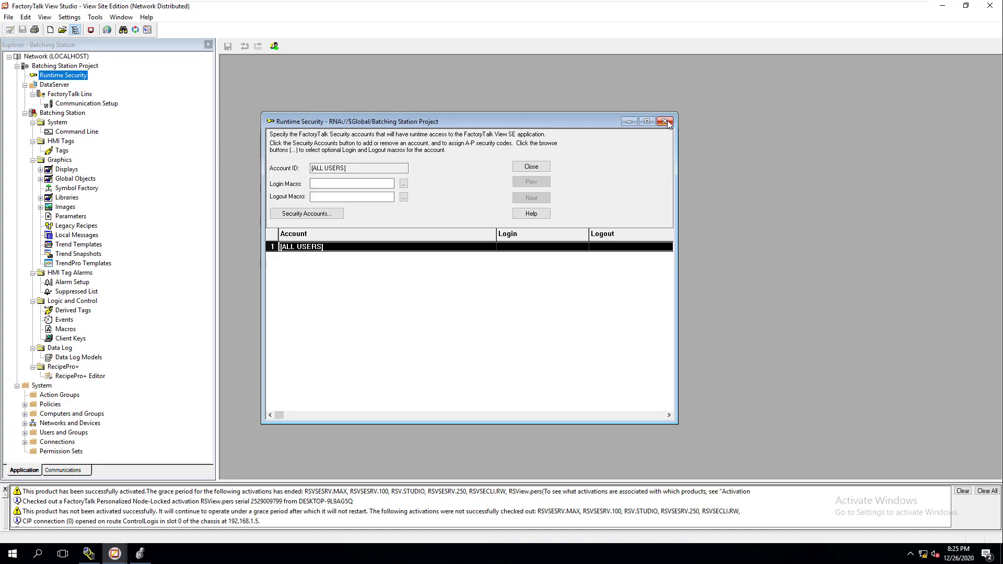
pyautogui.click(665, 122)
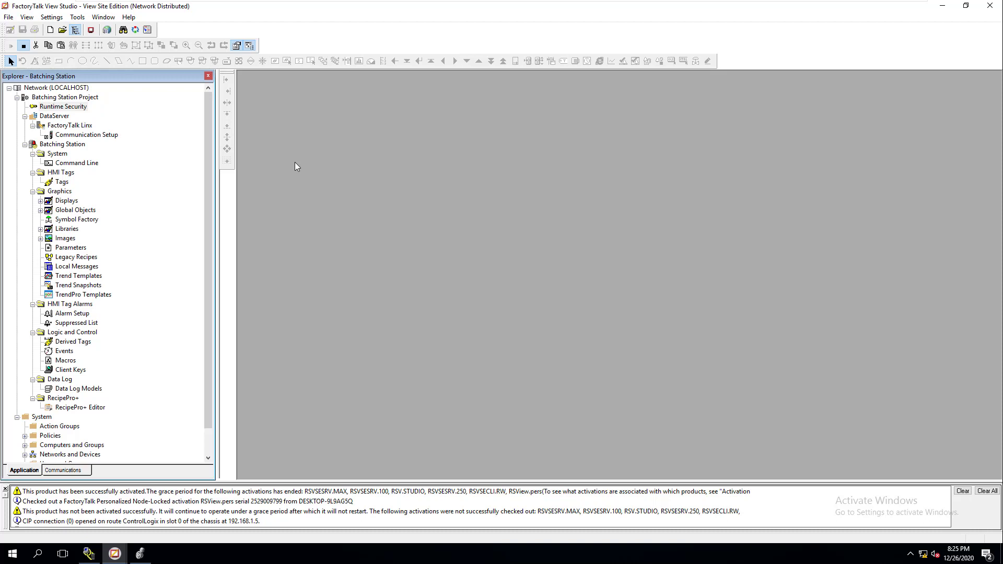
pyautogui.moveTo(201, 199)
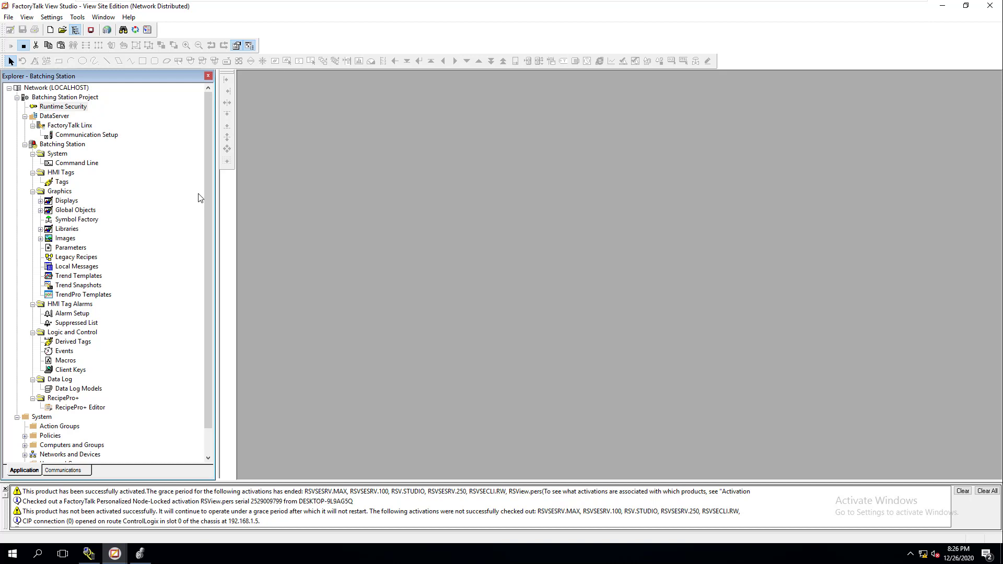
pyautogui.moveTo(67, 200)
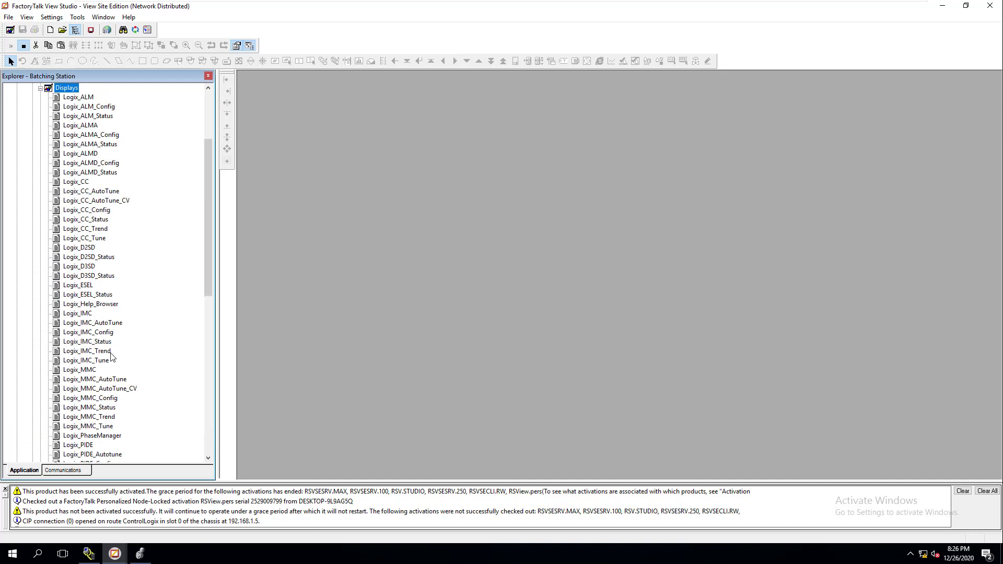
# Scroll through the Logix graphic displays list to the end and back
pyautogui.scroll(-3)
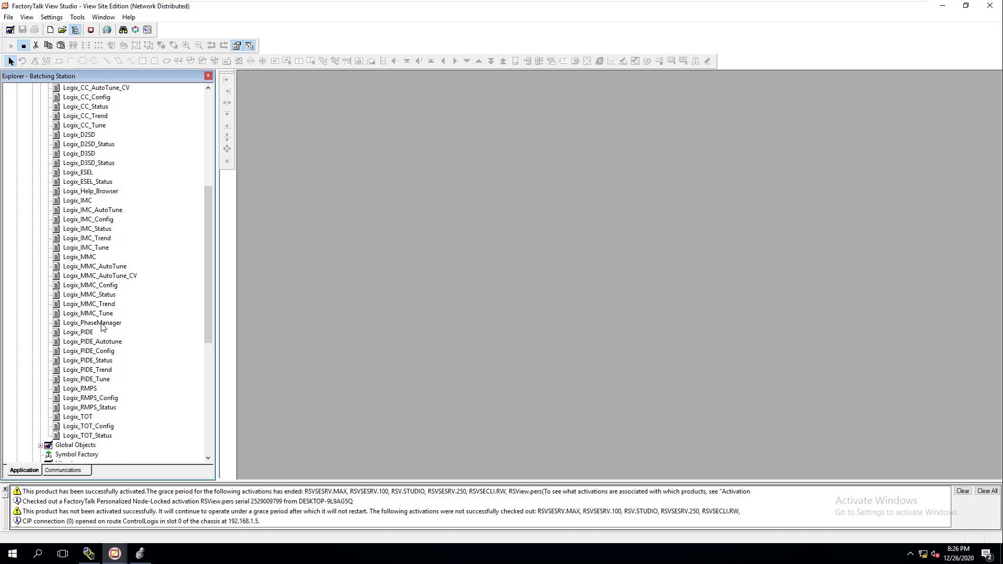
pyautogui.scroll(3)
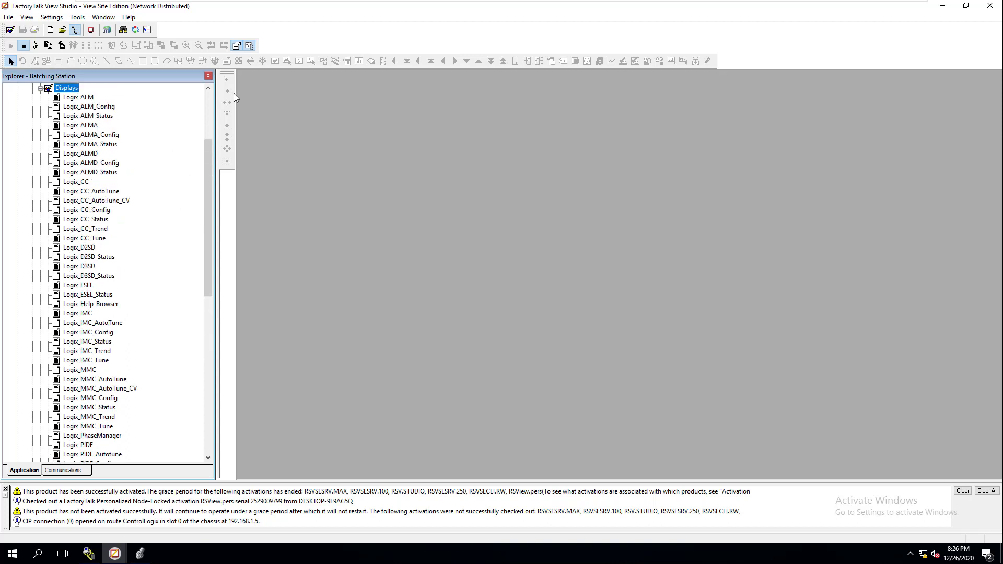
pyautogui.moveTo(237, 161)
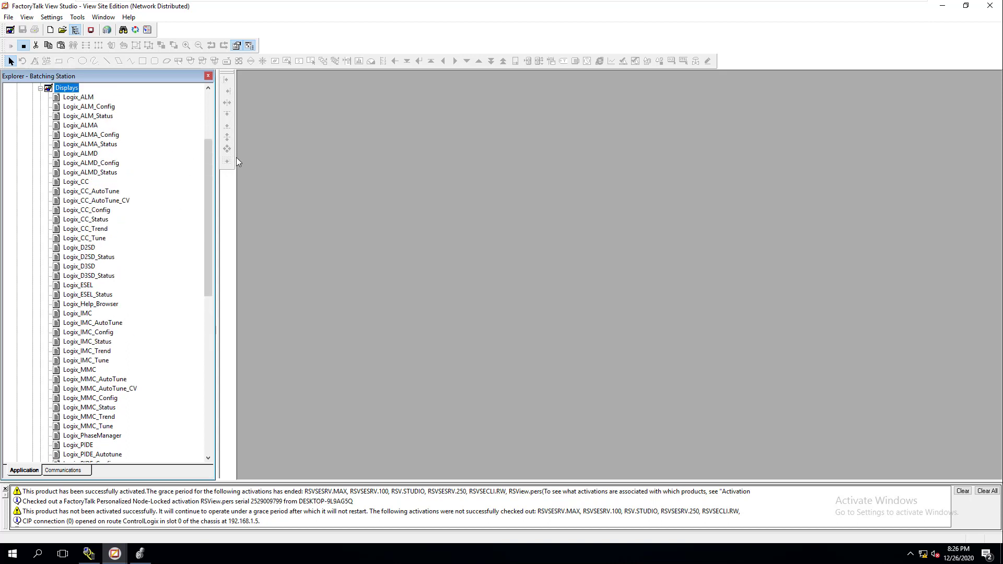